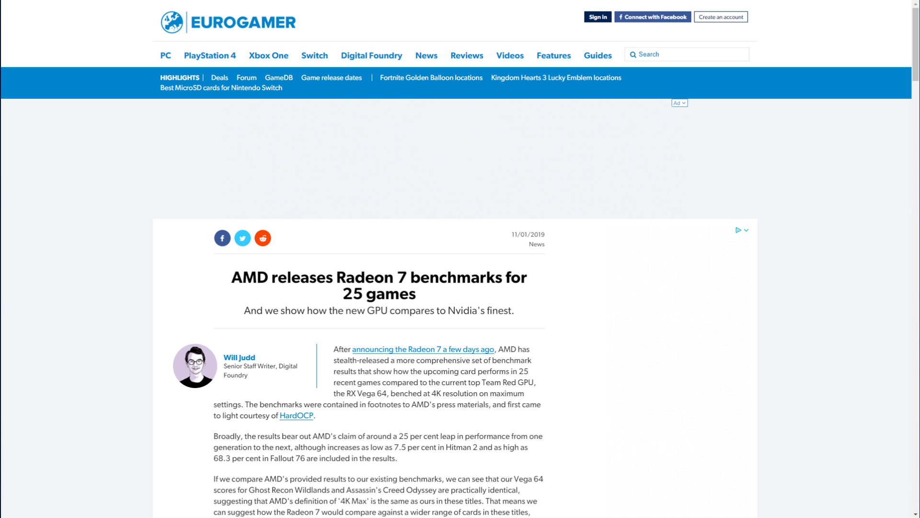
scroll(down, 3)
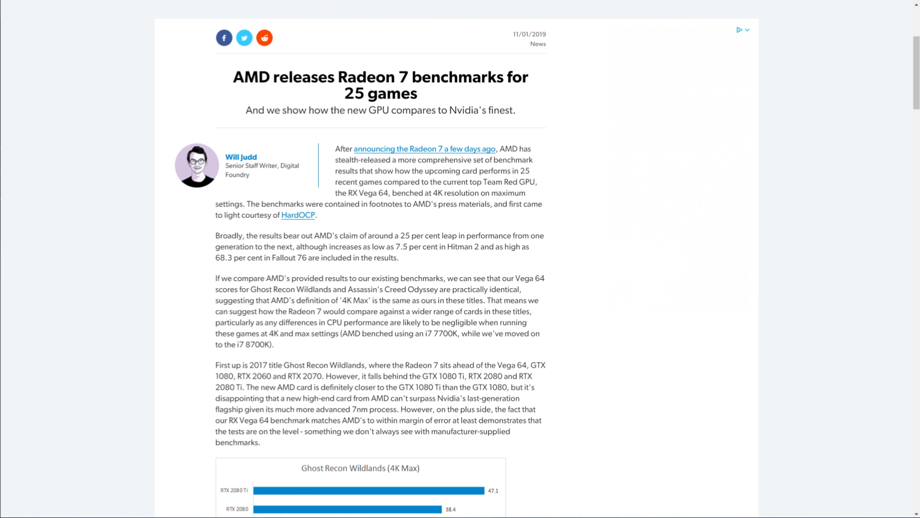
scroll(down, 3)
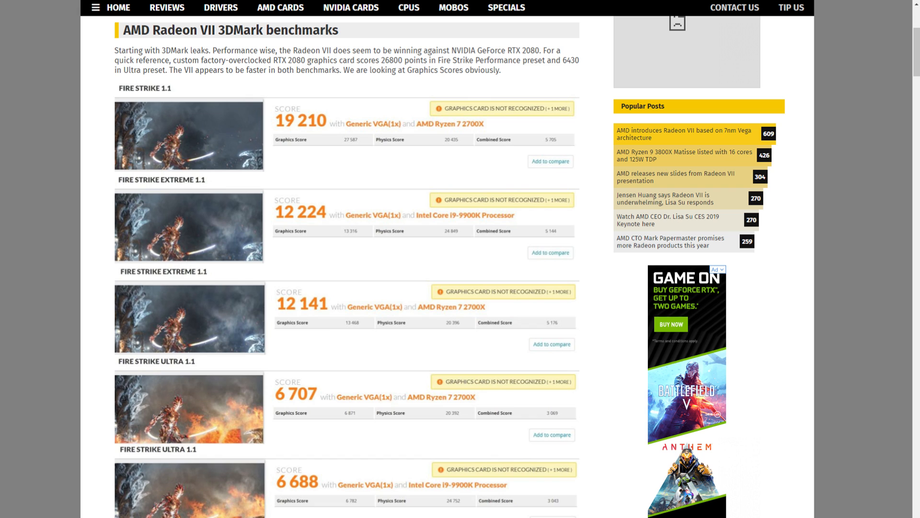
scroll(down, 3)
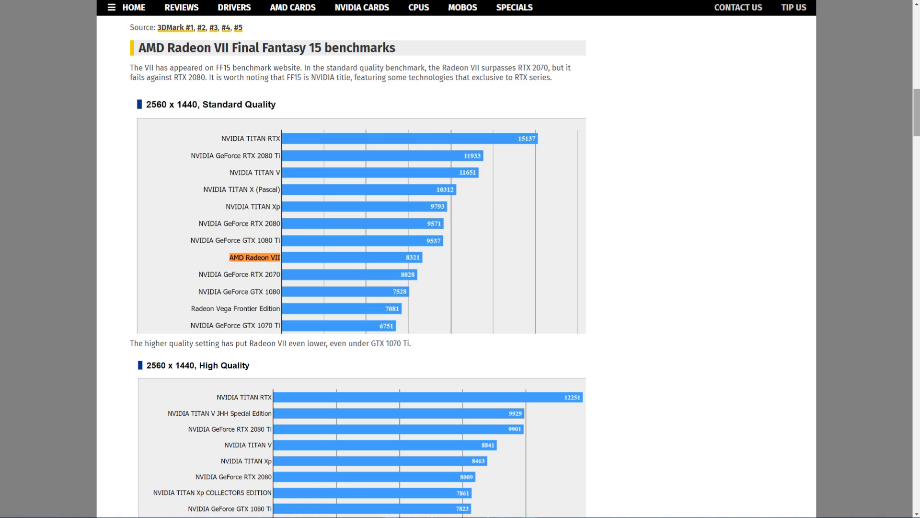
scroll(down, 3)
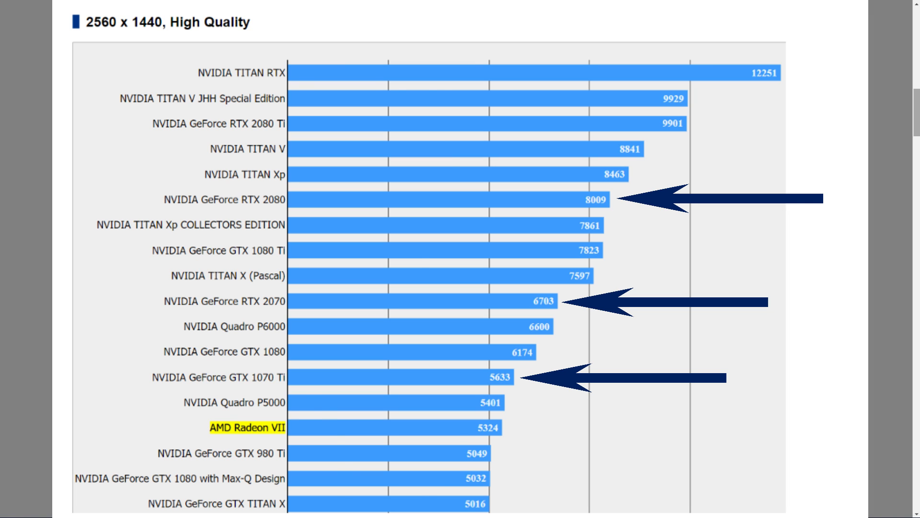
scroll(up, 3)
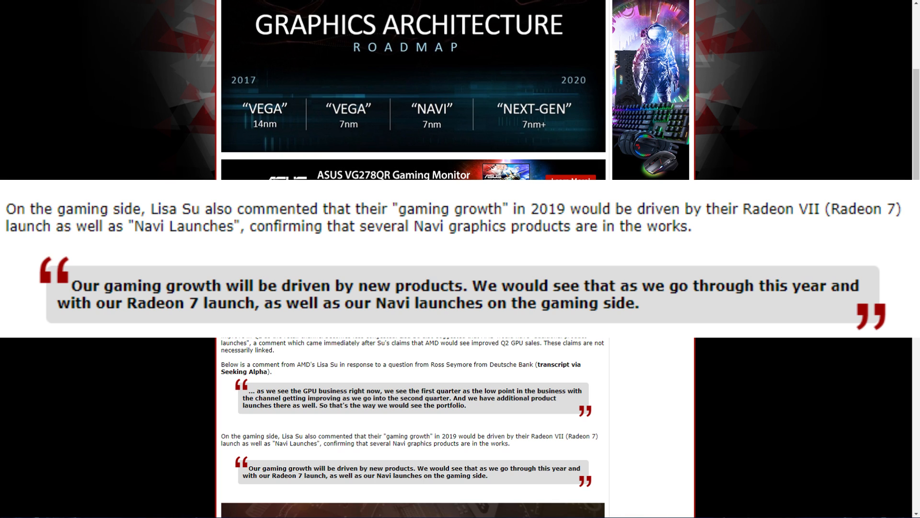
scroll(up, 3)
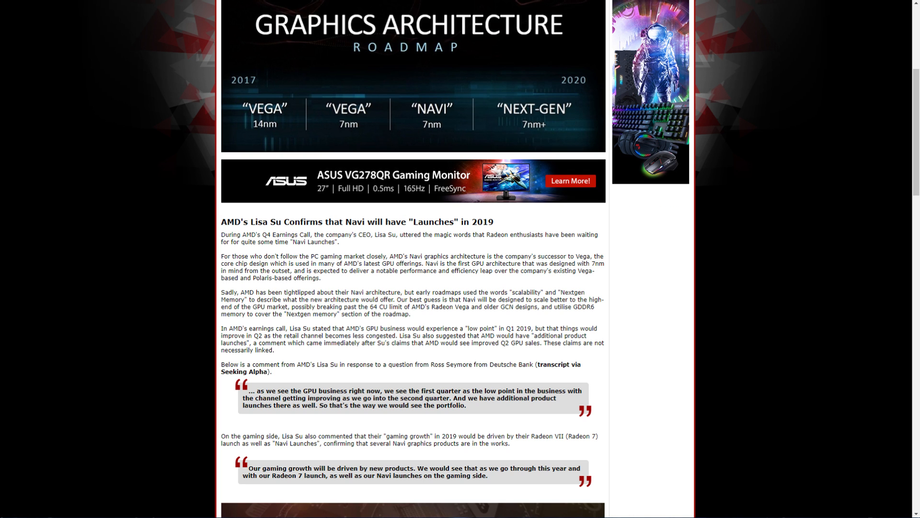